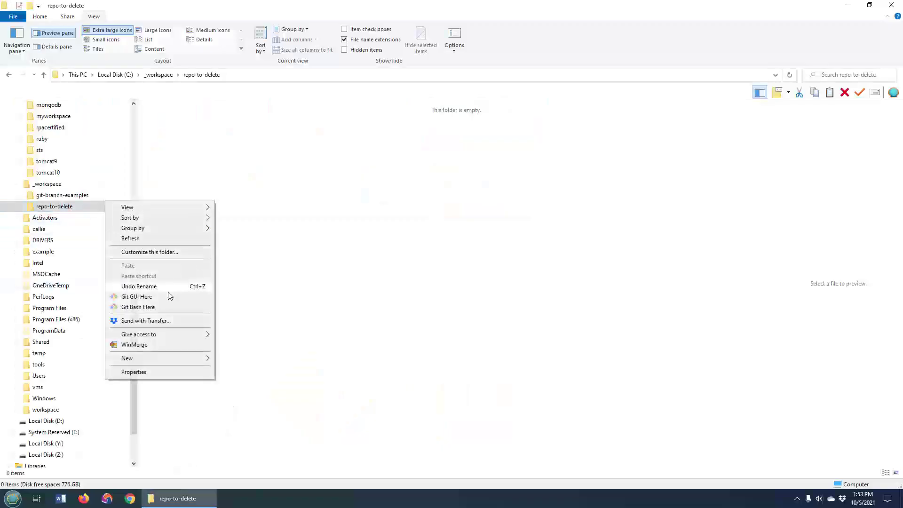
From Git Bash in the folder, init a repo, touch hello.html and world.html, and commit them as "Done!".
click(137, 307)
text(git ini)
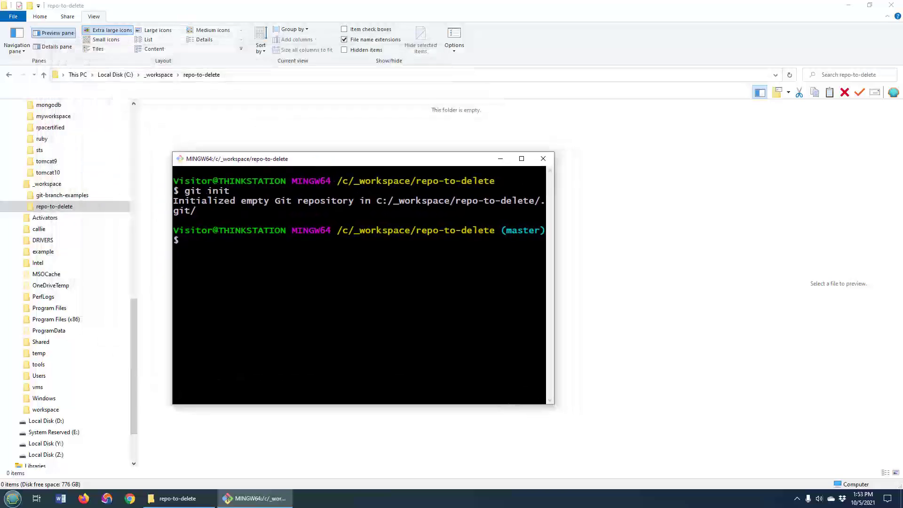
text(touch hello.html)
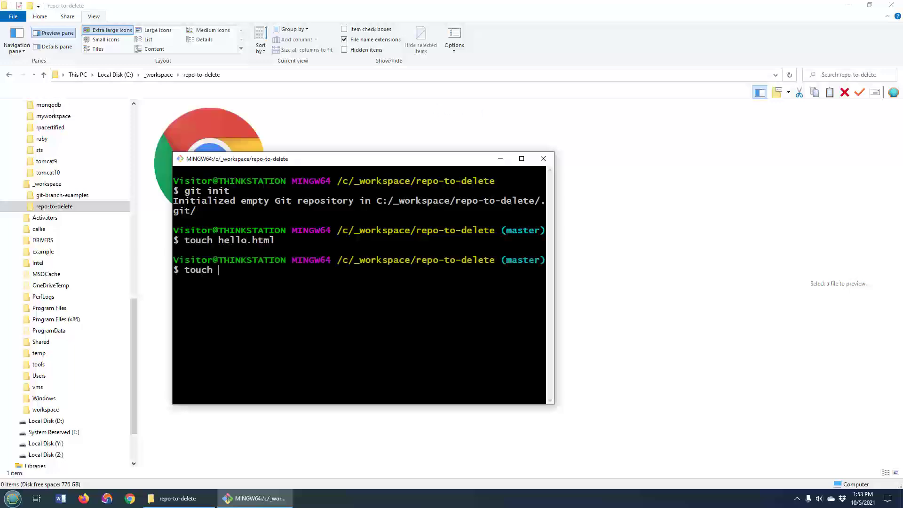
text(world.html)
text(git co)
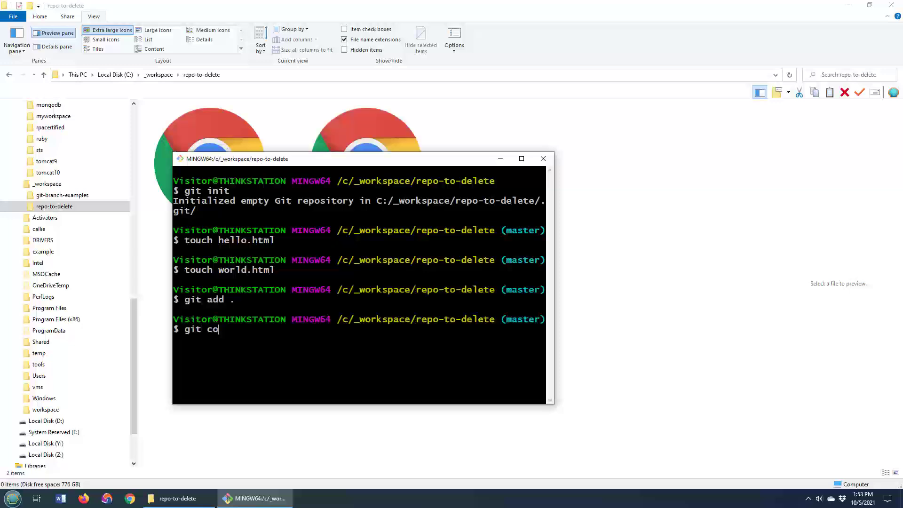
text(mmit -m ")
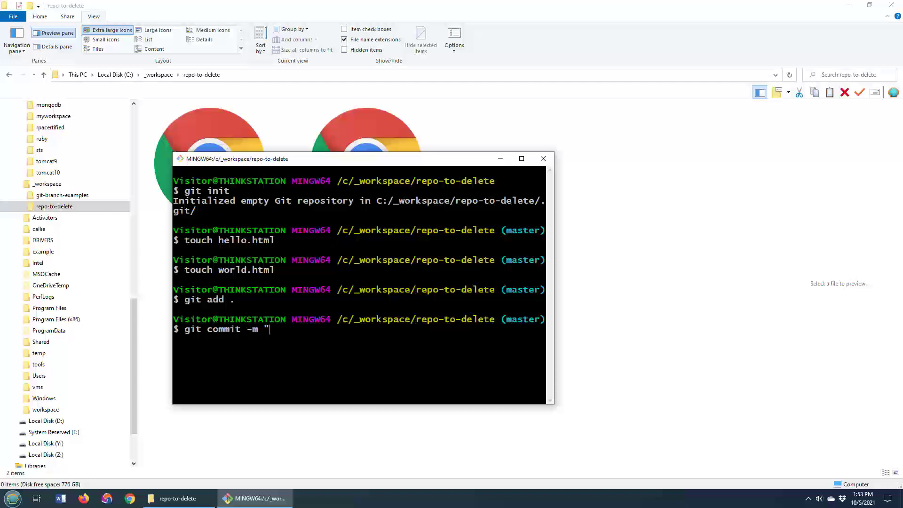
key(Return)
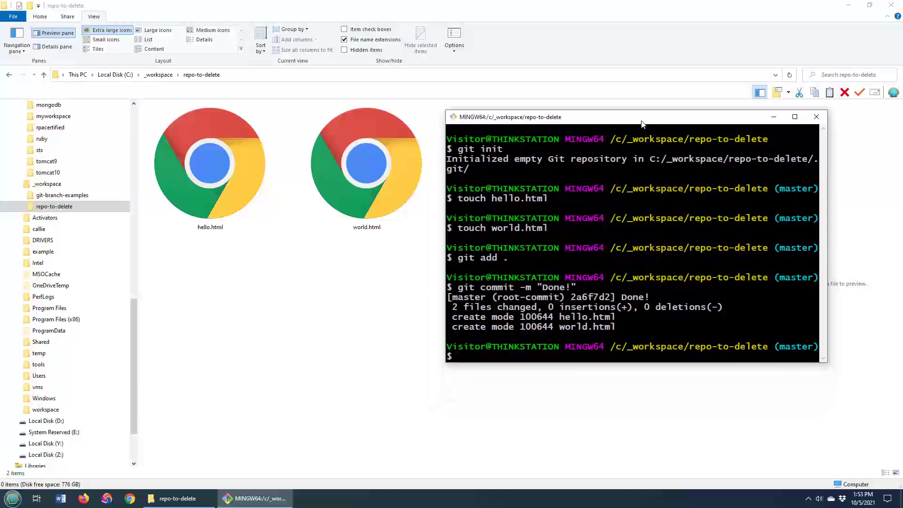
Show the repository's reflog with git reflog.
text(git re)
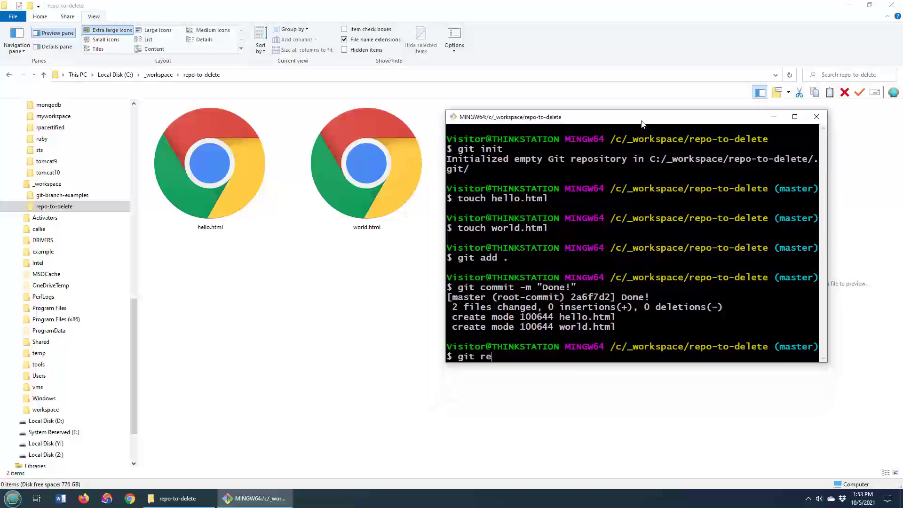
key(Return)
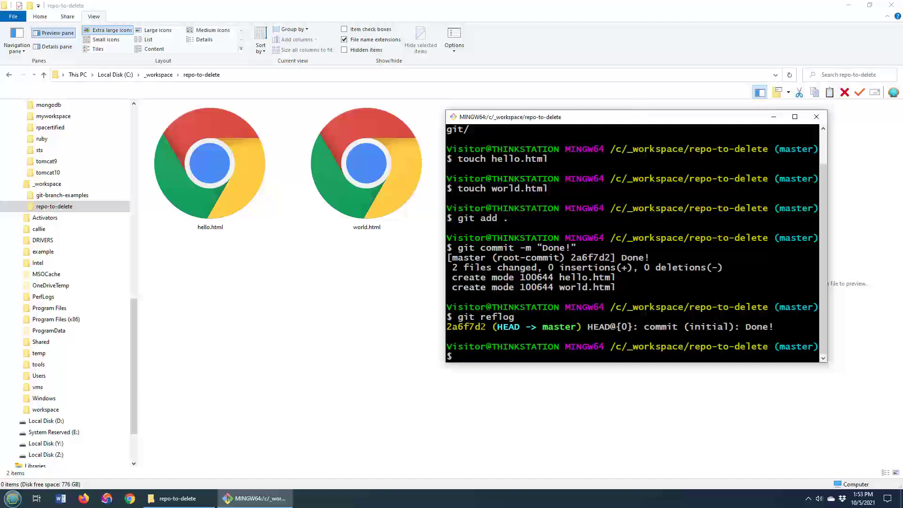
Create and check out other-branch with git checkout -b, then start git branch -a.
text(git checkout -b o)
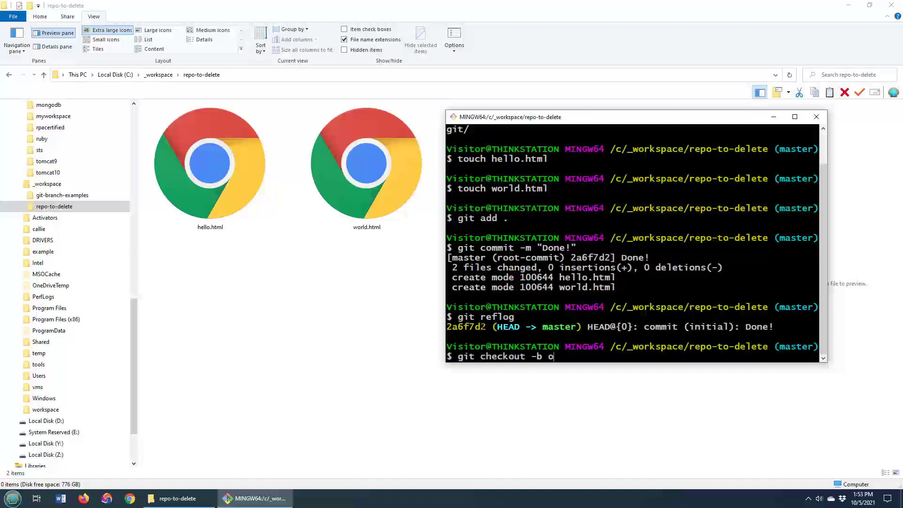
key(Return)
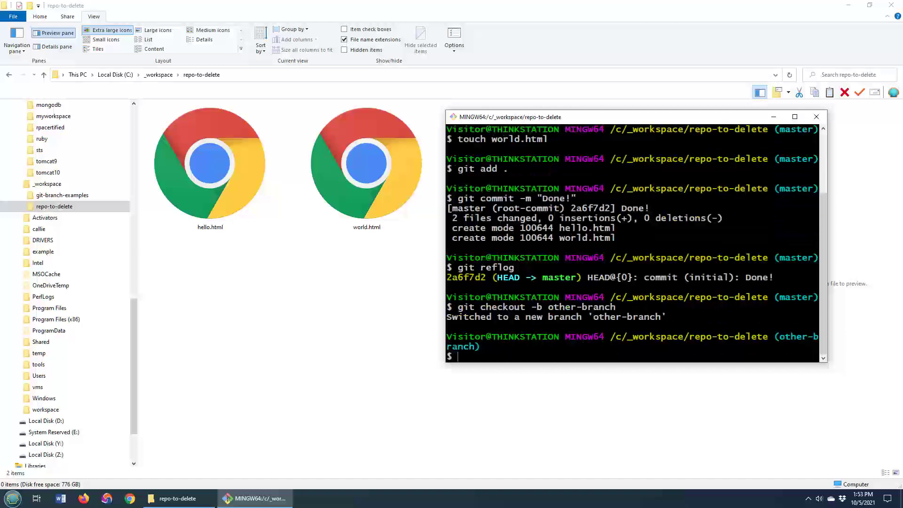
text(git c)
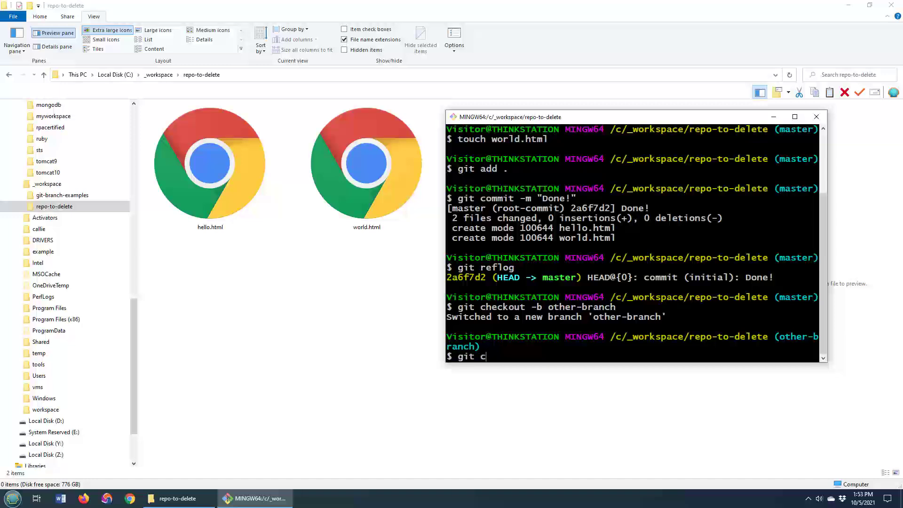
text(ranch)
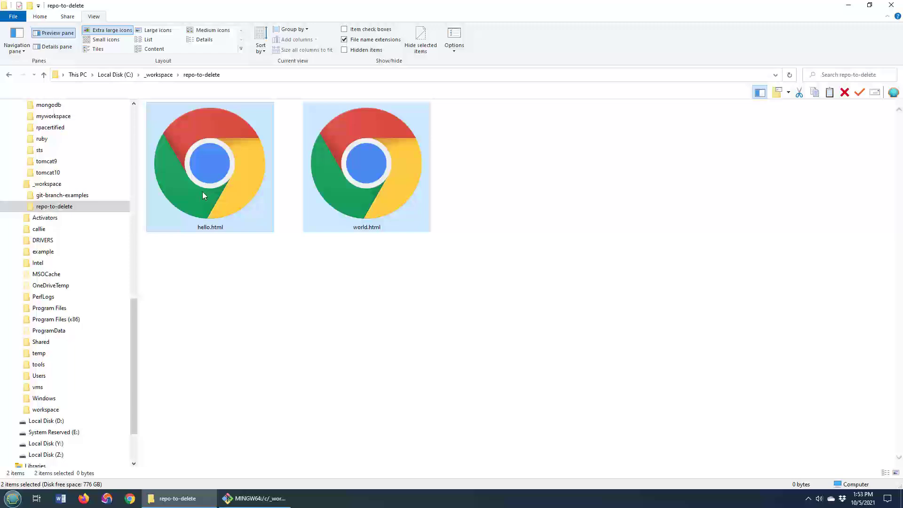
mouse_move(233, 238)
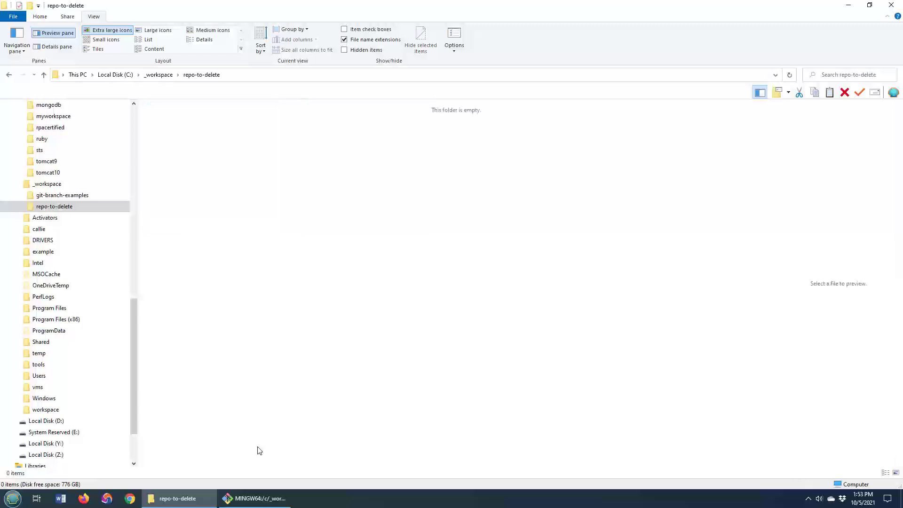
Back in Git Bash, re-run git init on the existing repository.
click(253, 499)
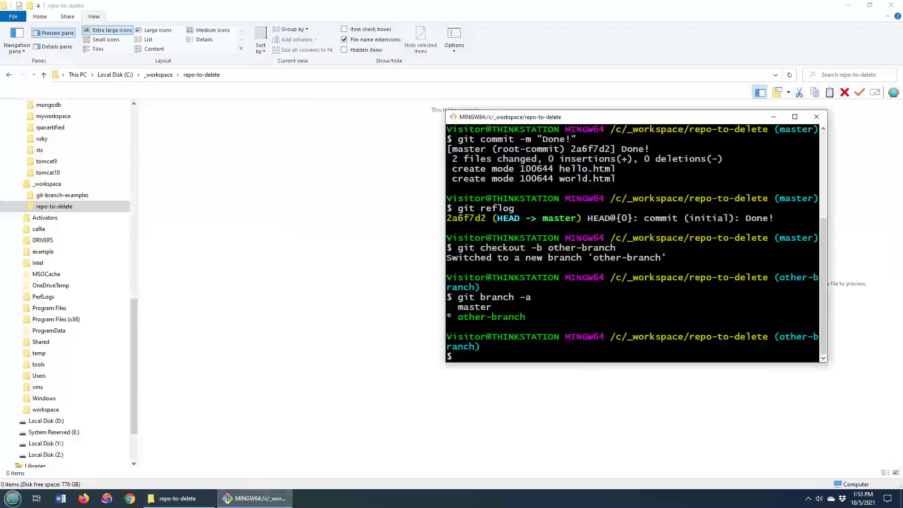
text(git ini)
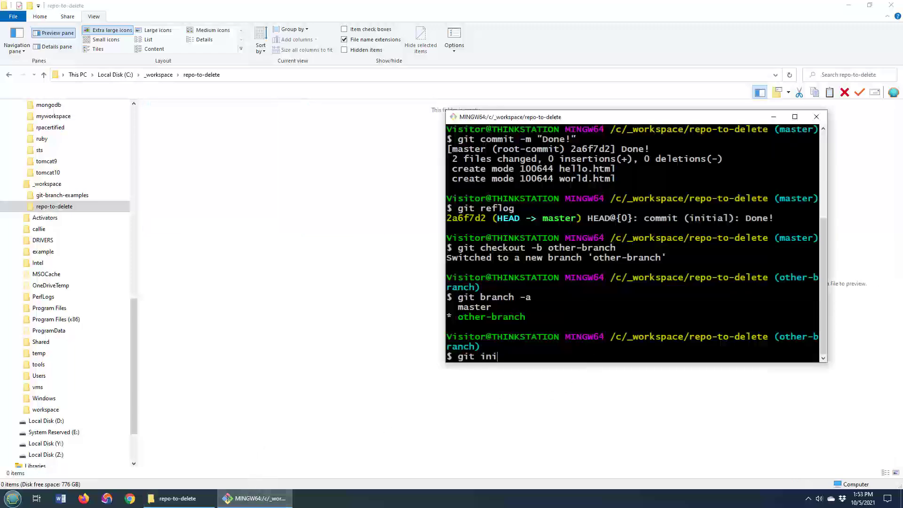
key(Return)
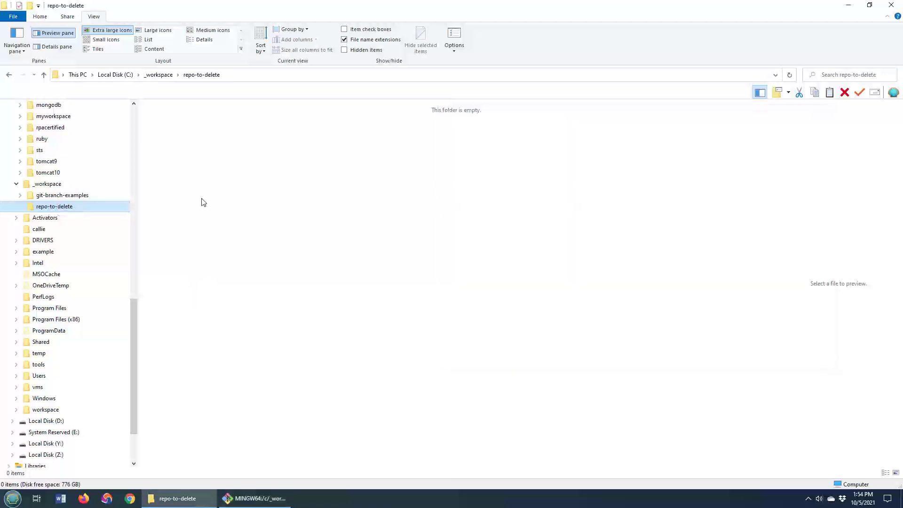
mouse_move(78, 214)
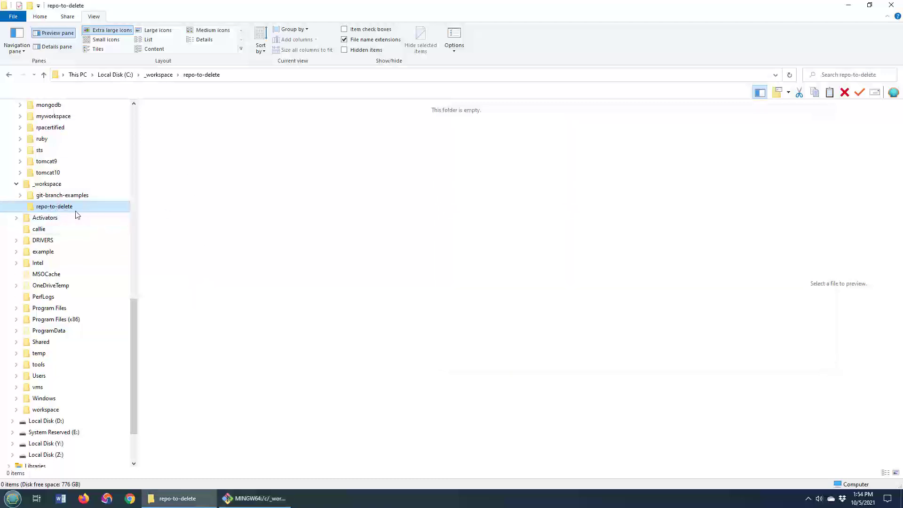
scroll(up, 3)
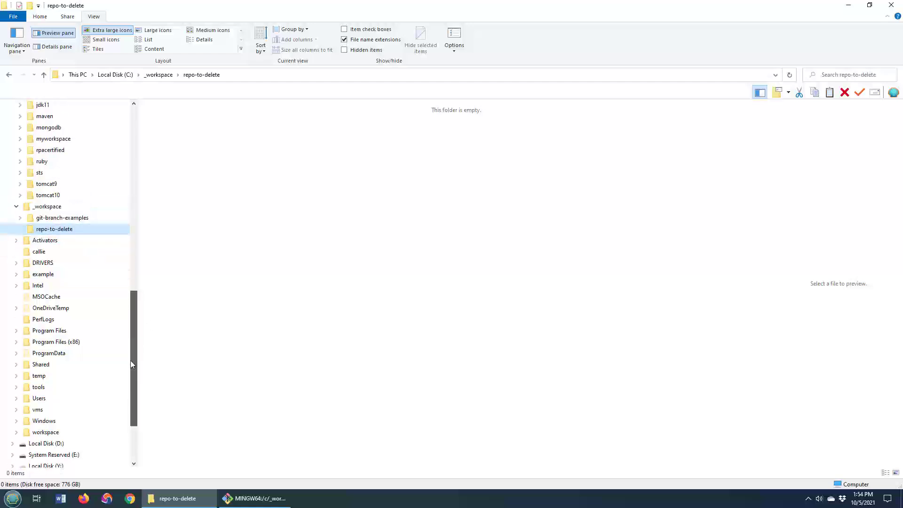
scroll(up, 3)
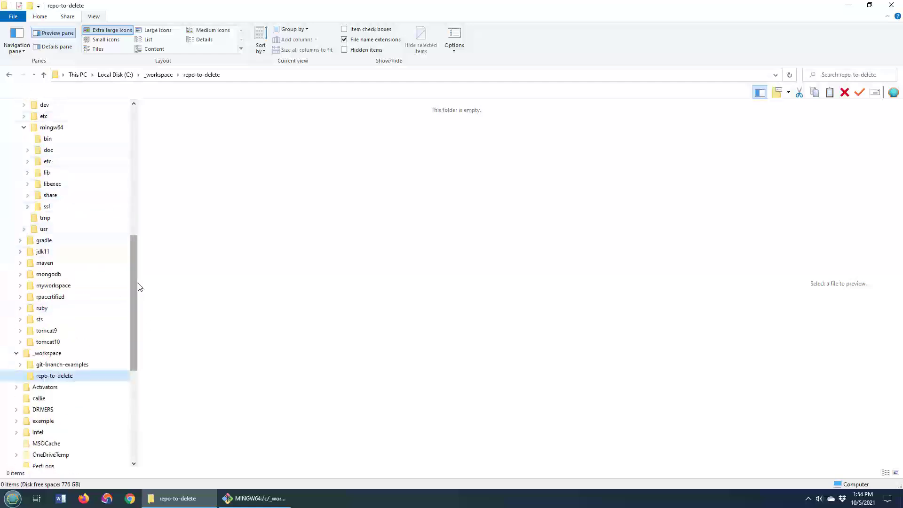
click(39, 184)
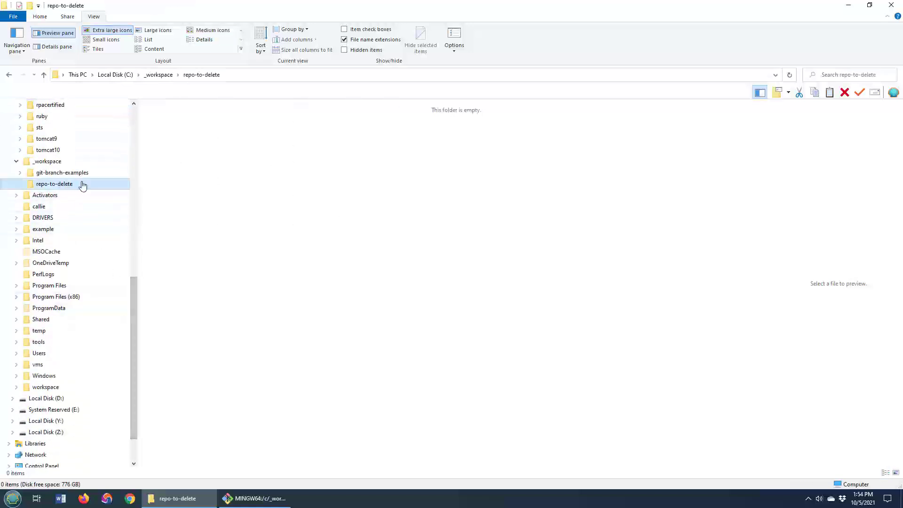
mouse_move(208, 196)
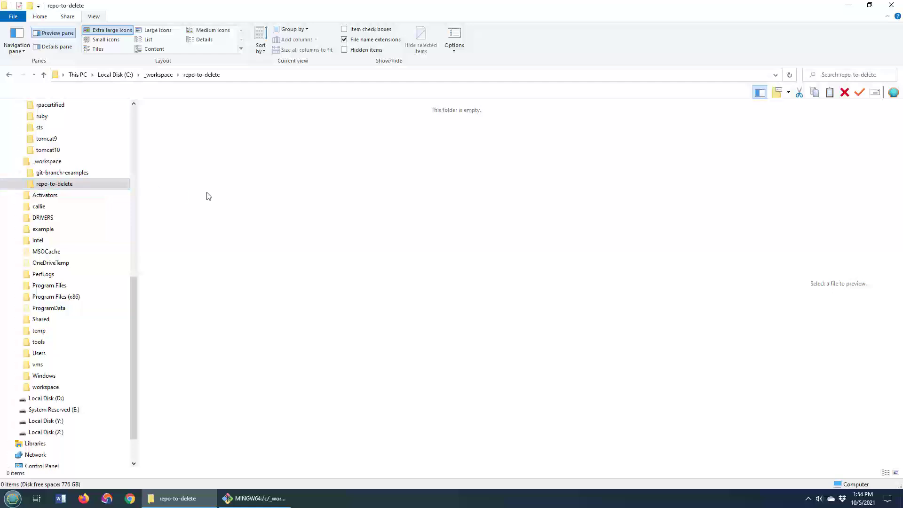
mouse_move(461, 68)
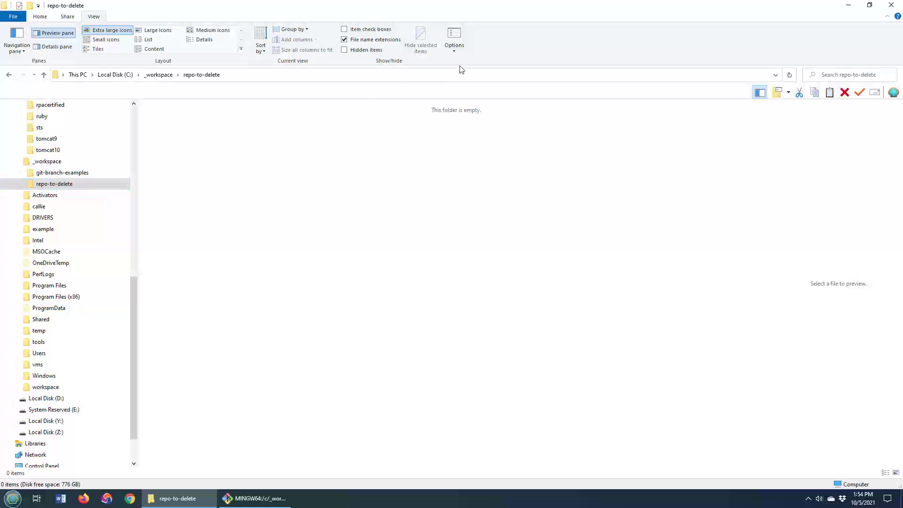
Enable 'Show hidden files, folders, and drives' in Folder Options and select the revealed .git folder.
click(454, 37)
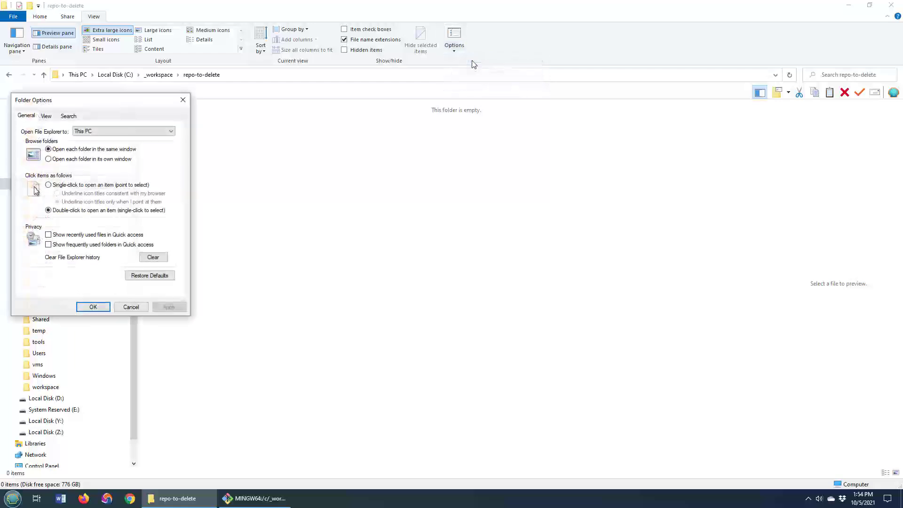
click(45, 115)
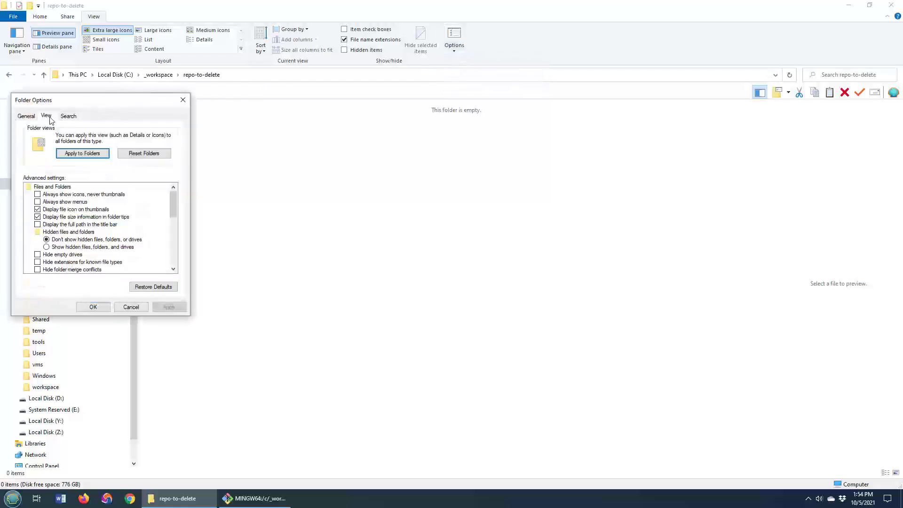
click(47, 247)
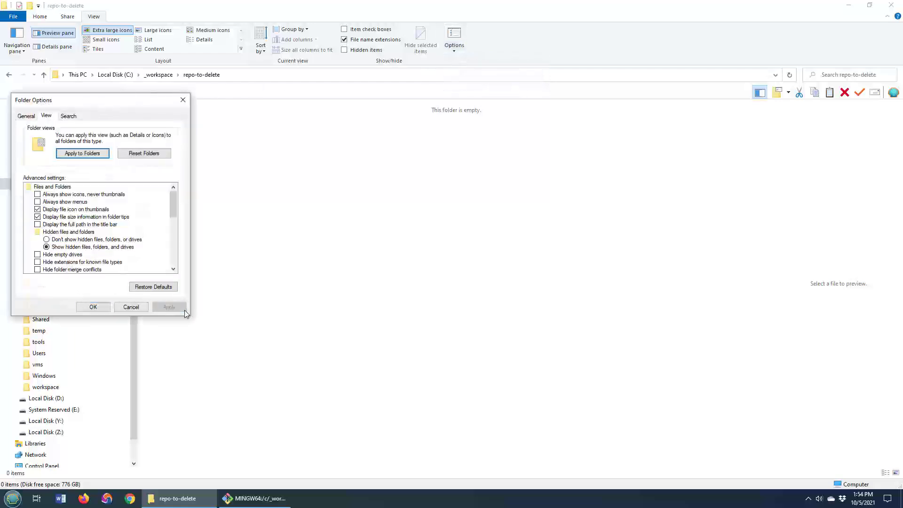
click(93, 307)
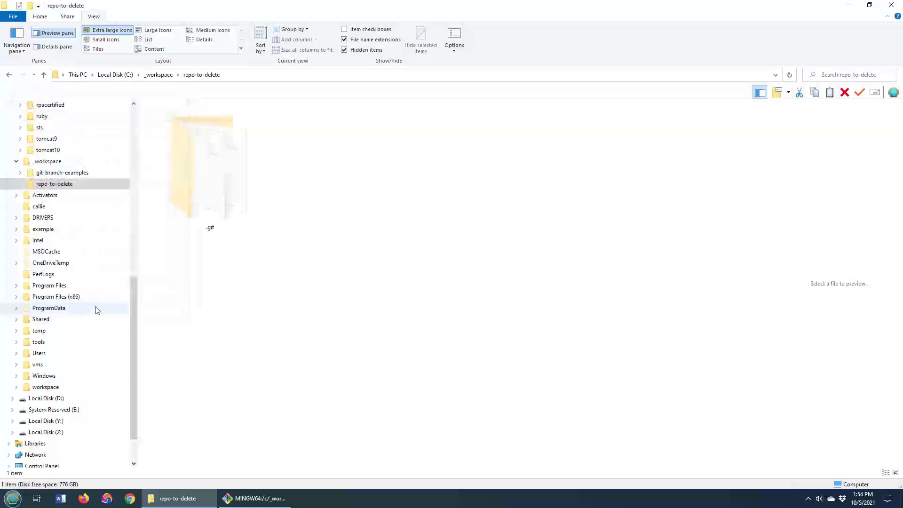
click(209, 167)
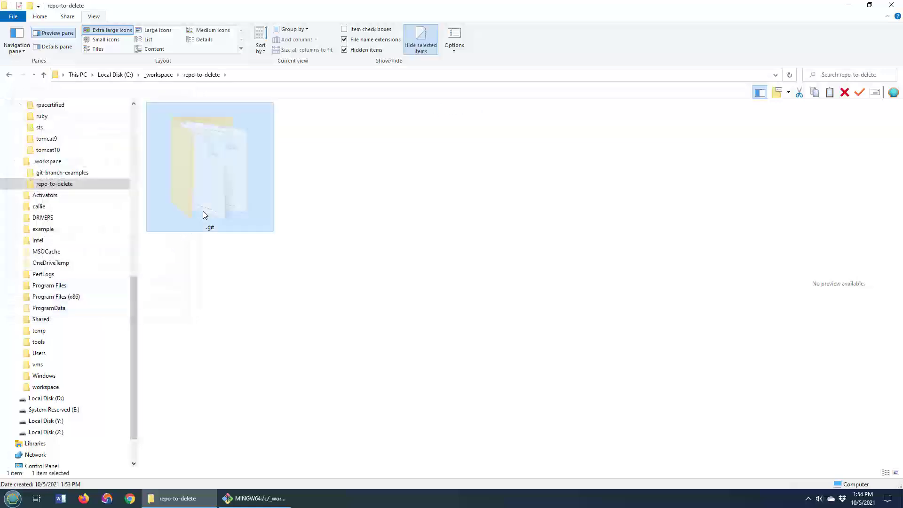
double_click(210, 167)
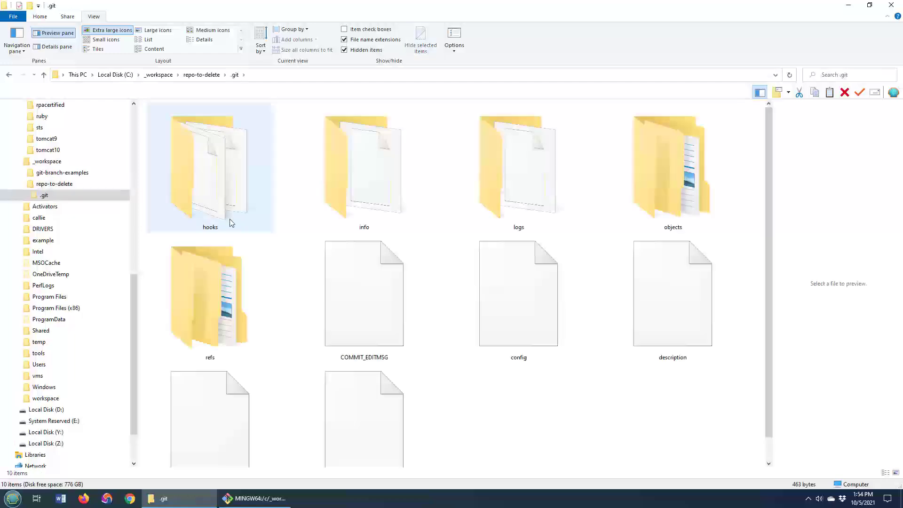
click(364, 167)
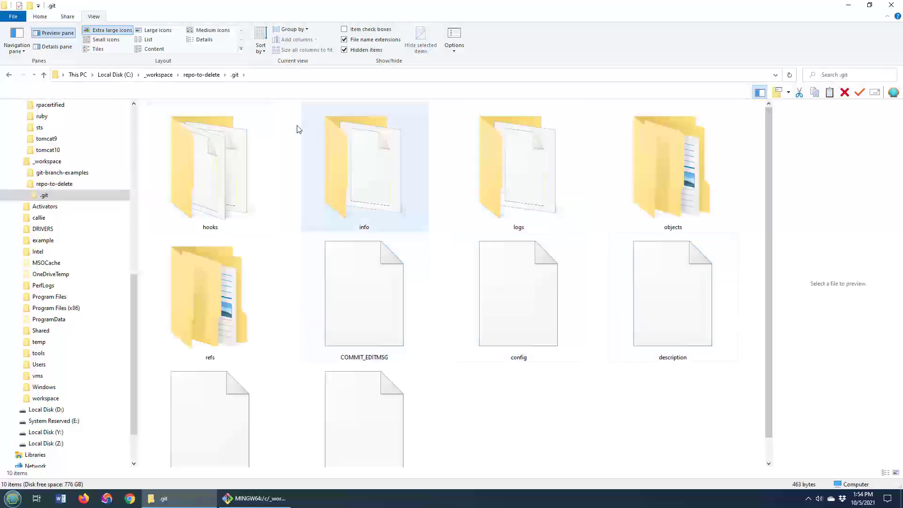
mouse_move(210, 167)
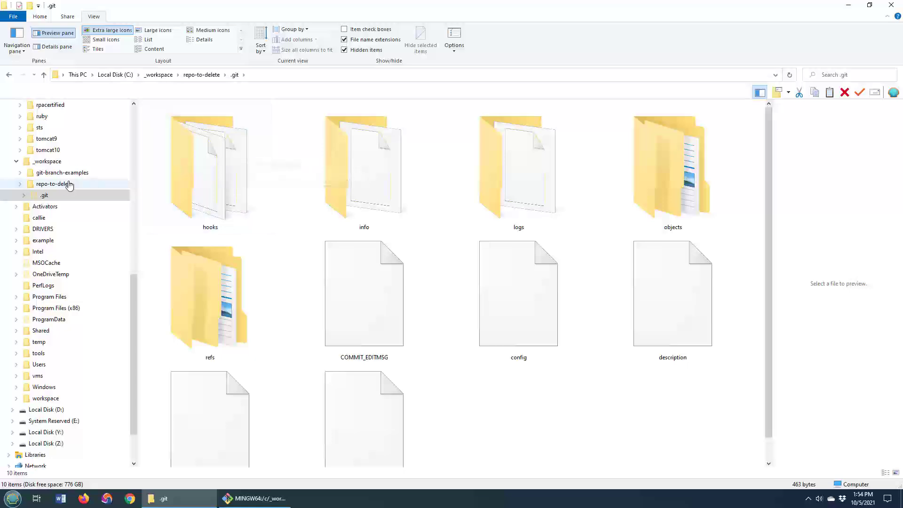
click(55, 184)
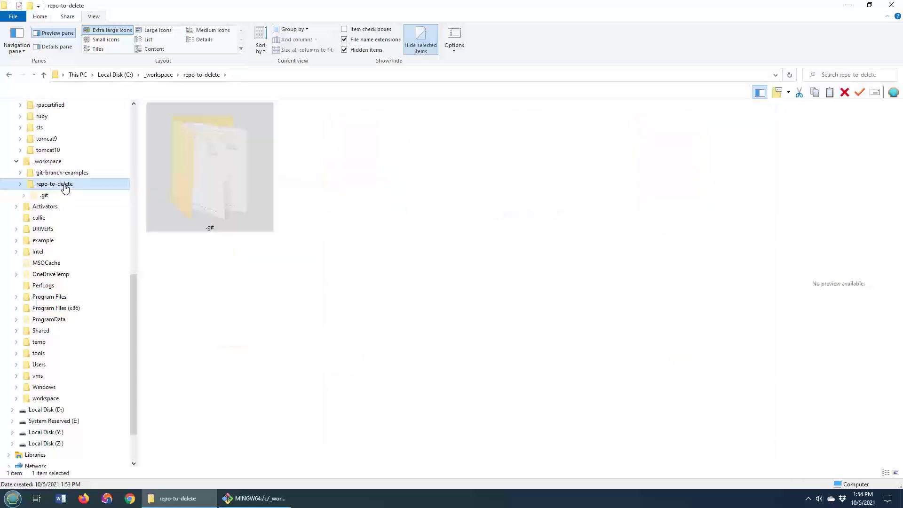
Dismiss repo-to-delete's context menu without deleting and return to the Git Bash window.
right_click(209, 167)
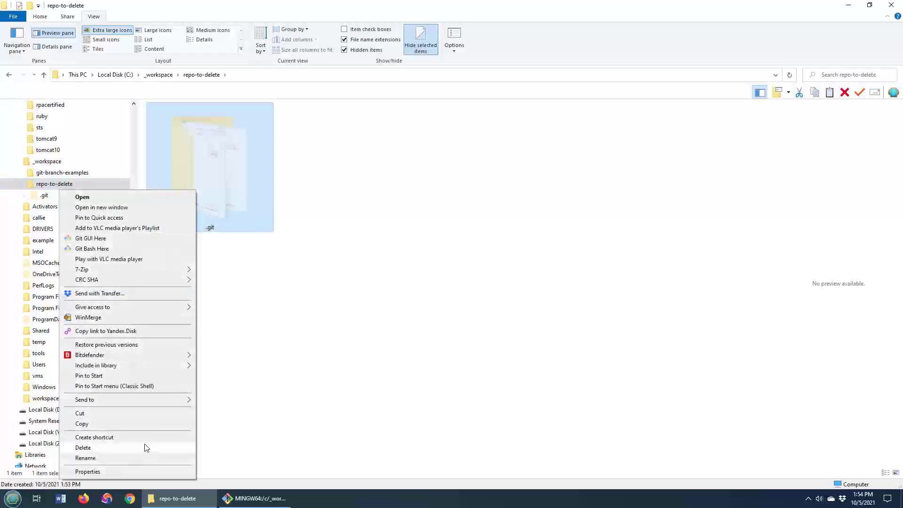
click(238, 369)
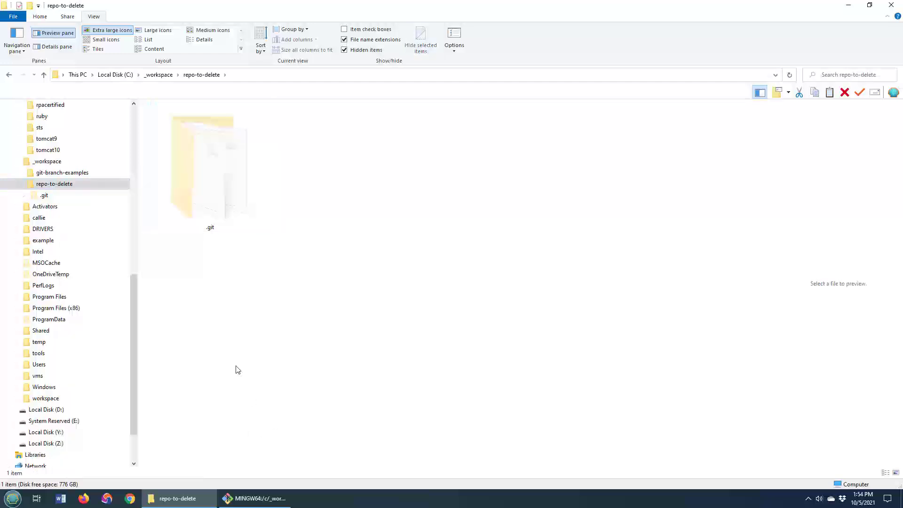
click(255, 498)
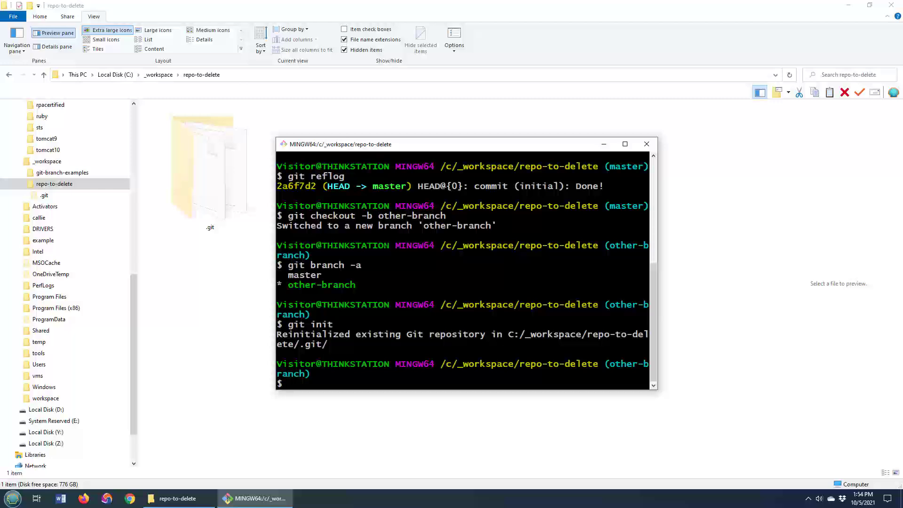
Delete the hidden .git folder with rm -fr .git.
text(rm)
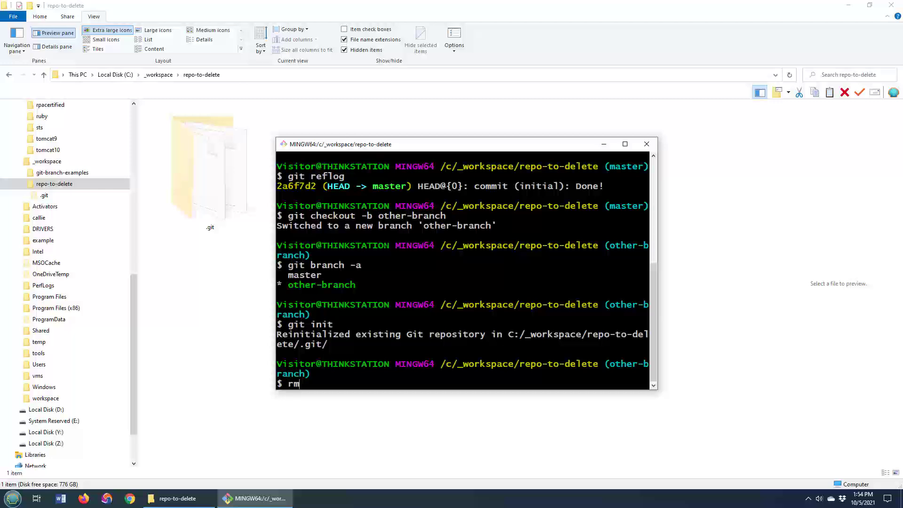
text(-fr)
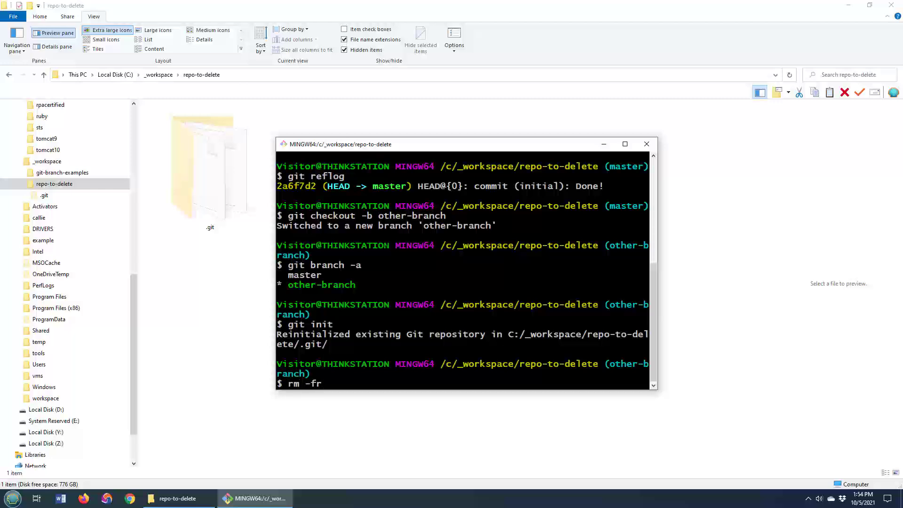
text(.git)
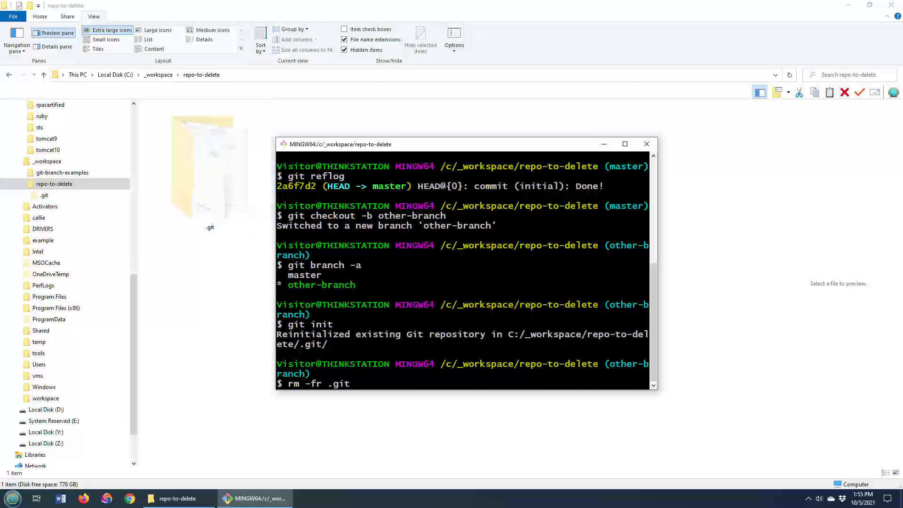
scroll(up, 3)
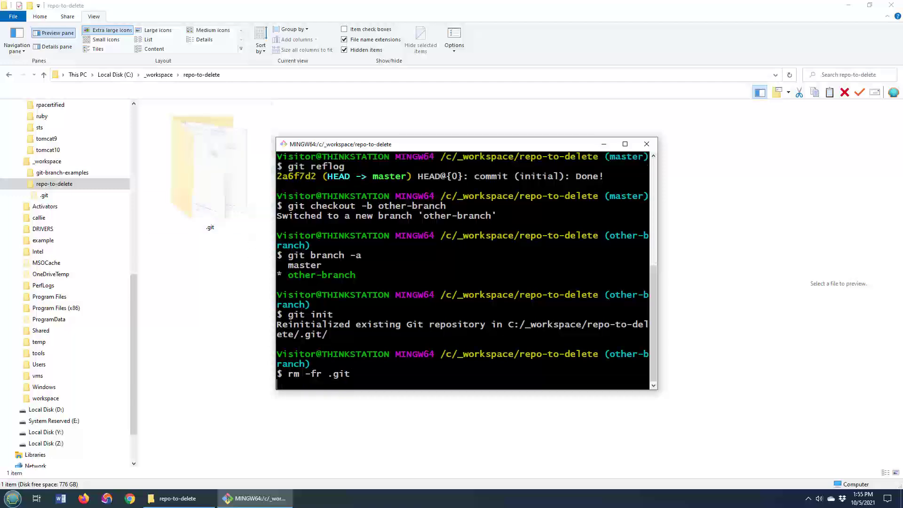
key(Return)
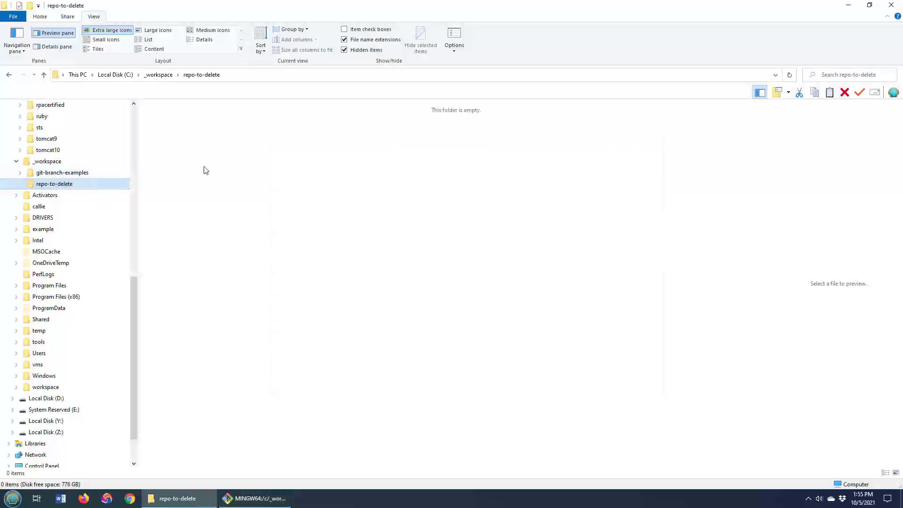
mouse_move(241, 203)
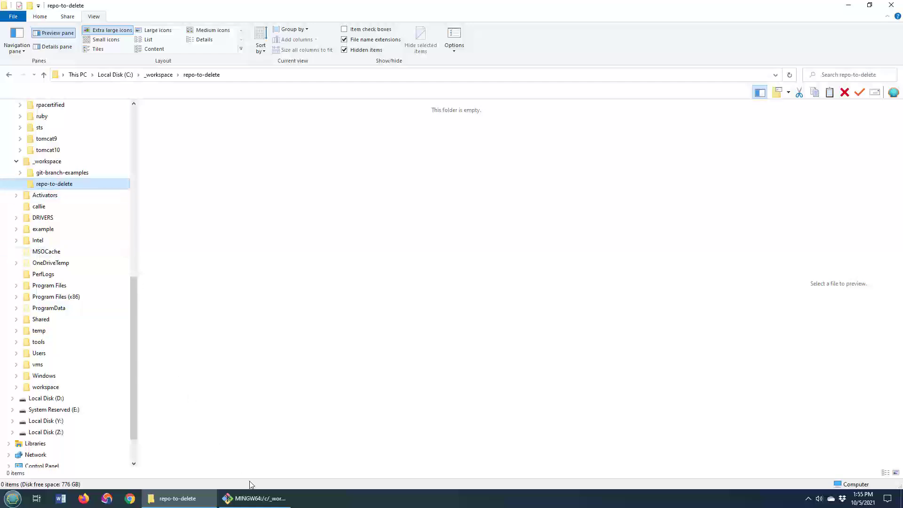
Bring the Git Bash terminal back in front of the now-empty folder.
click(255, 499)
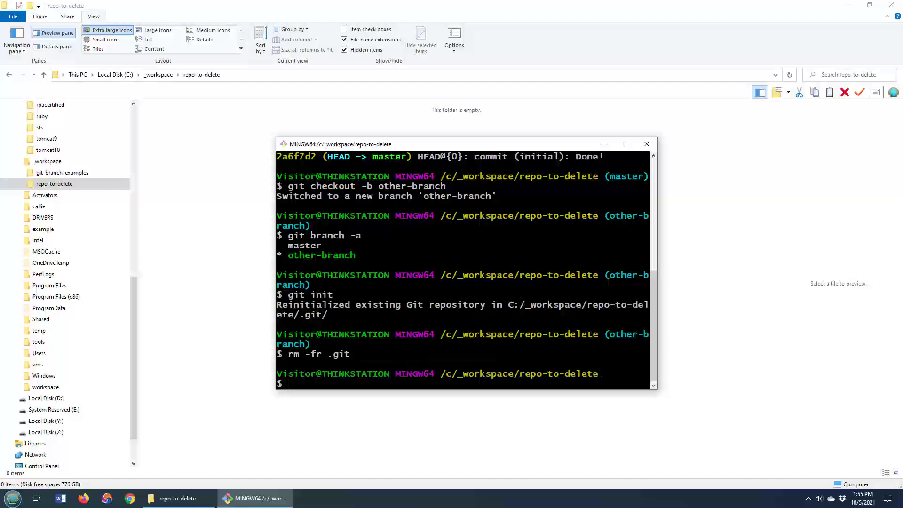
mouse_move(153, 132)
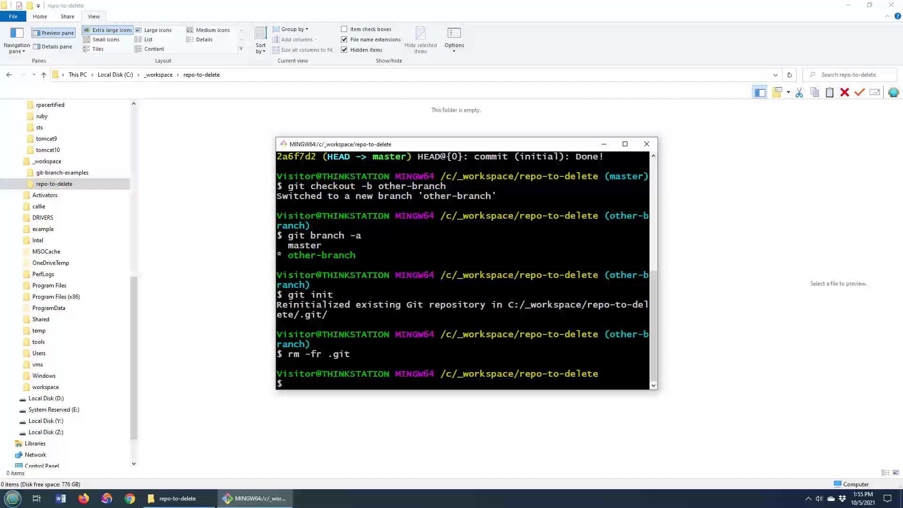
Run git init to recreate an empty repository on master, reviewing the terminal history.
text(git init)
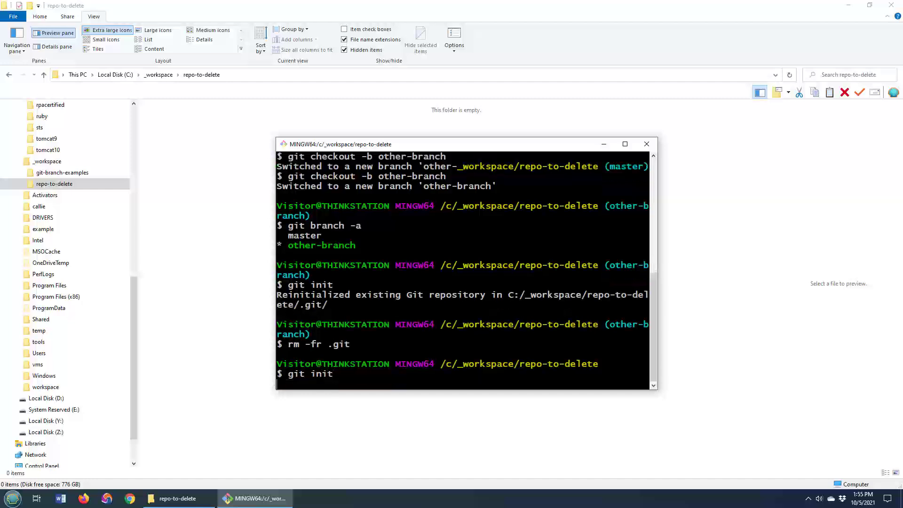
key(Return)
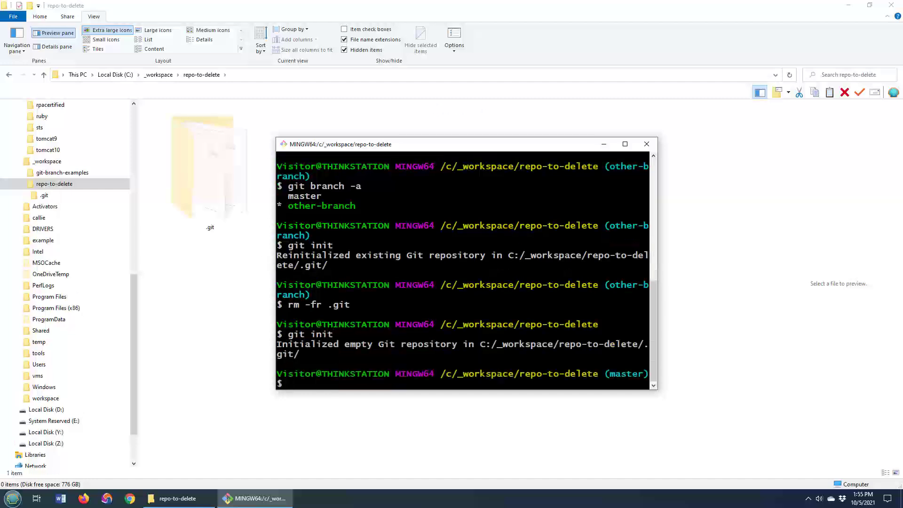
scroll(up, 3)
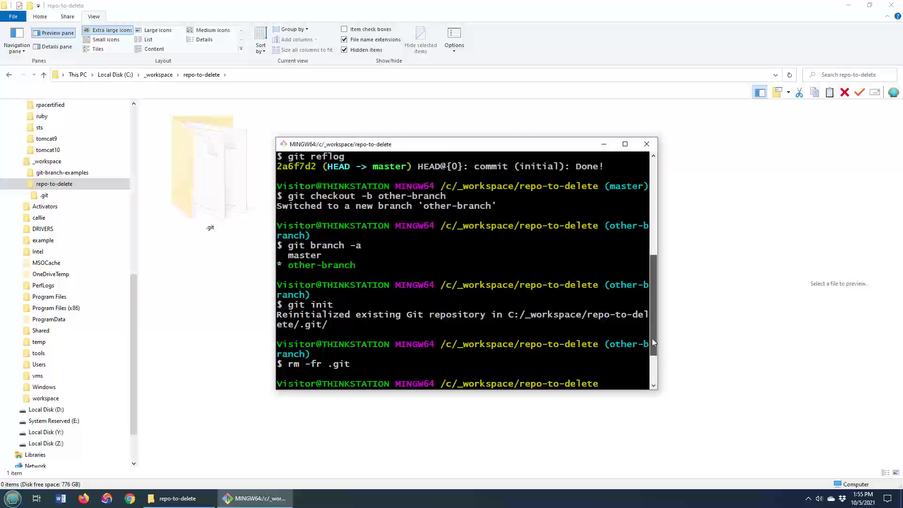
scroll(up, 3)
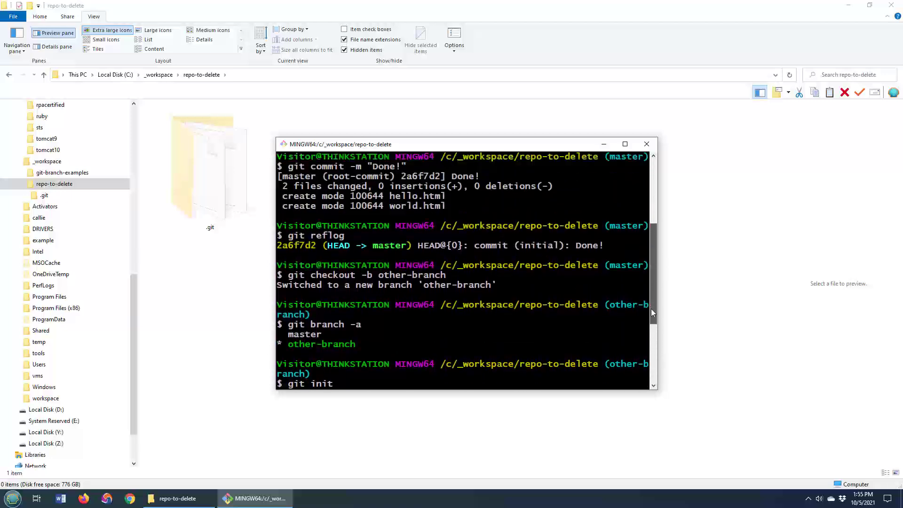
scroll(down, 3)
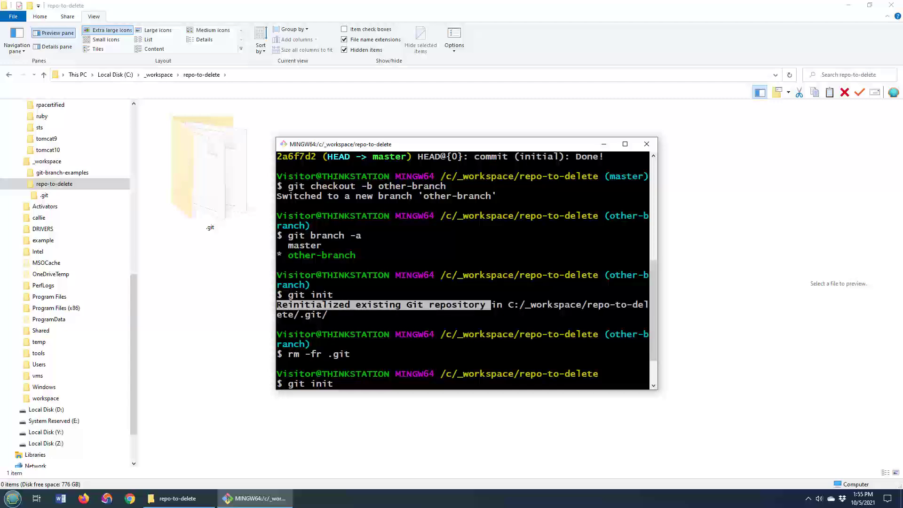
key(Return)
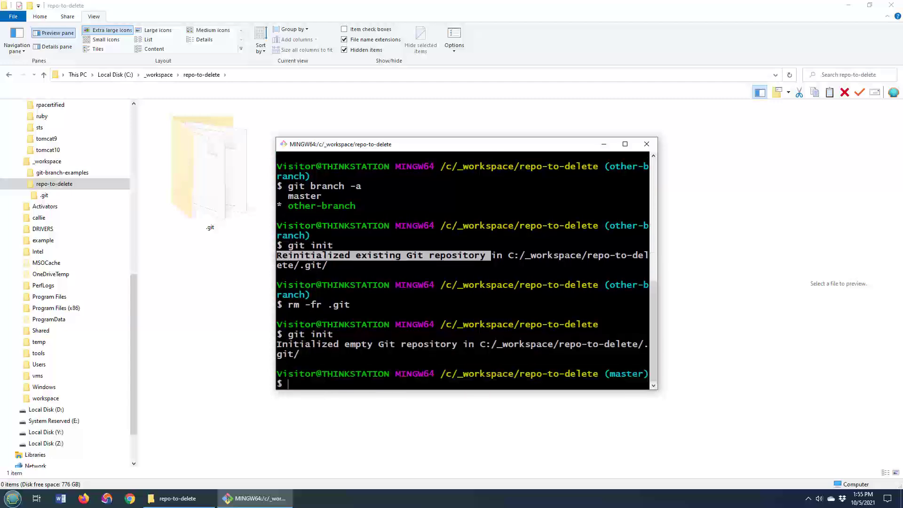